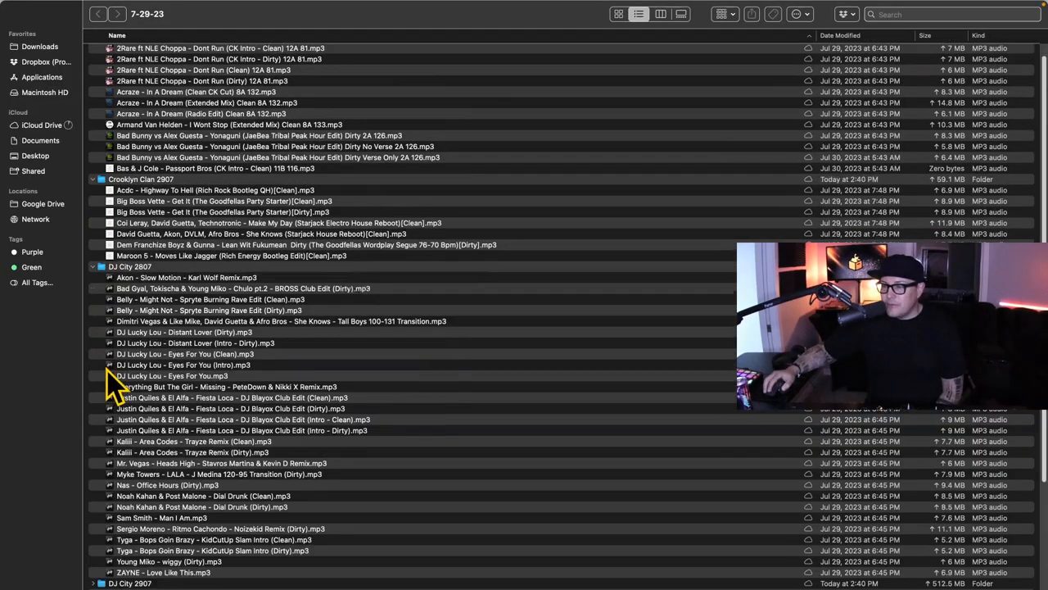
Scroll through the 7-29-23 folder's subfolders before switching to the Crate Hackers crates page.
{"action": "scroll", "scroll_direction": "down", "scroll_amount": 3}
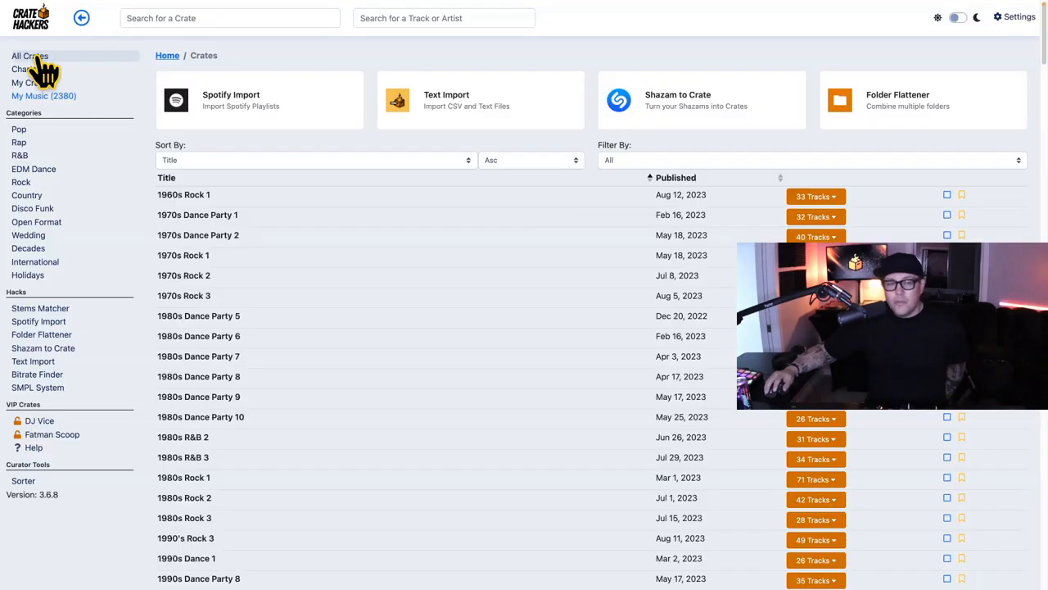
{"action": "mouse_move", "coordinate": [893, 118]}
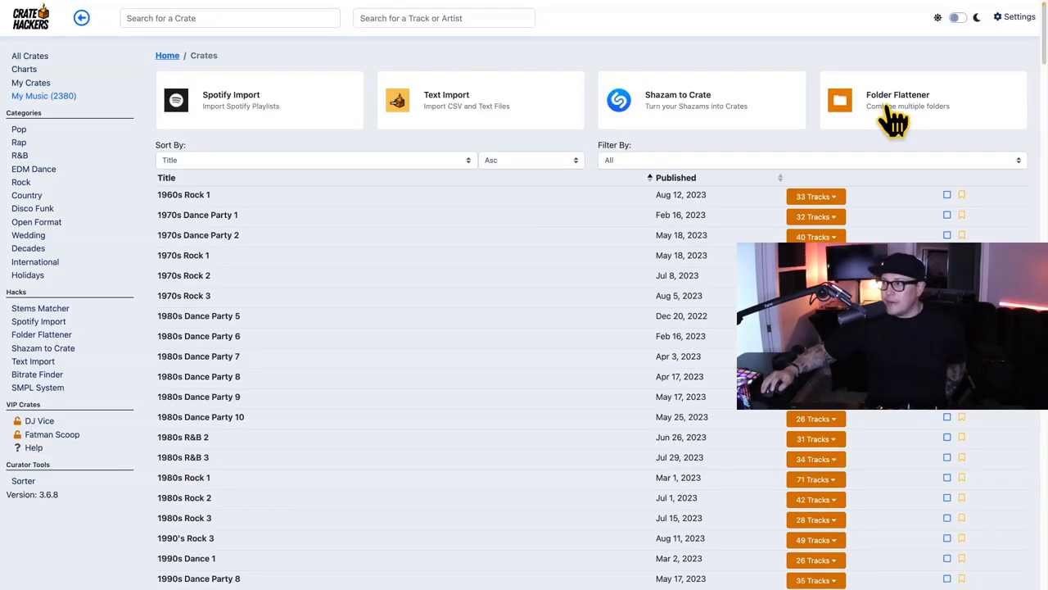
In Folder Flattener, choose 7-29-23 as source and Desktop's One Folder as destination.
{"action": "left_click", "coordinate": [904, 98]}
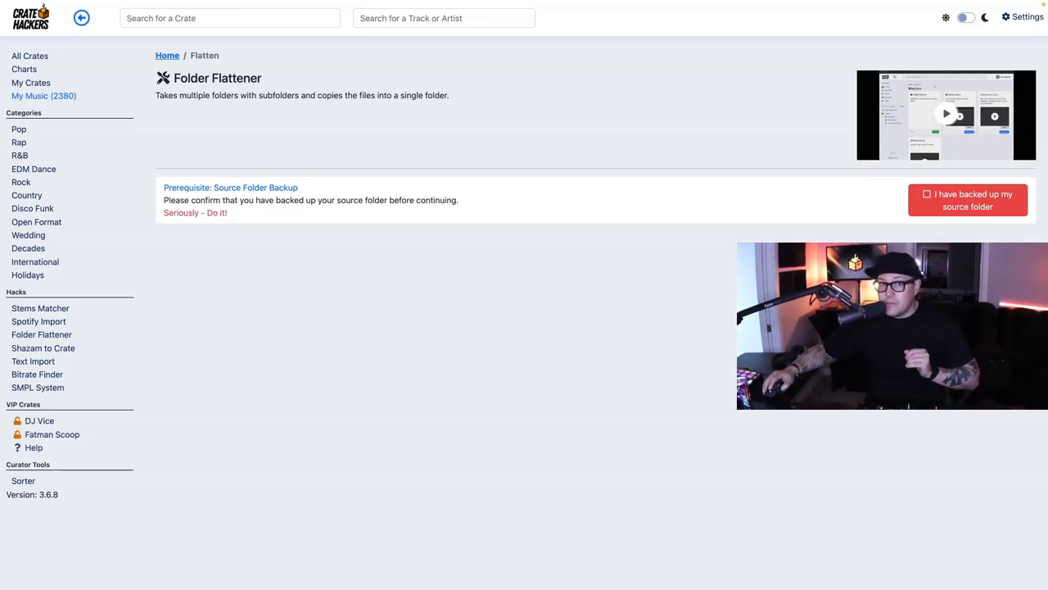
{"action": "mouse_move", "coordinate": [675, 268]}
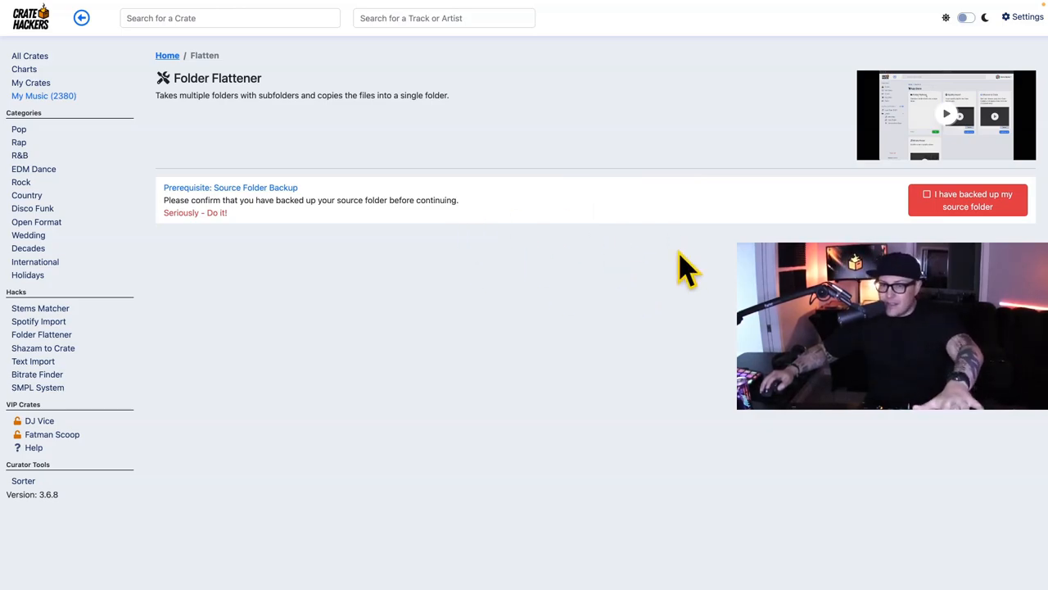
{"action": "mouse_move", "coordinate": [593, 238]}
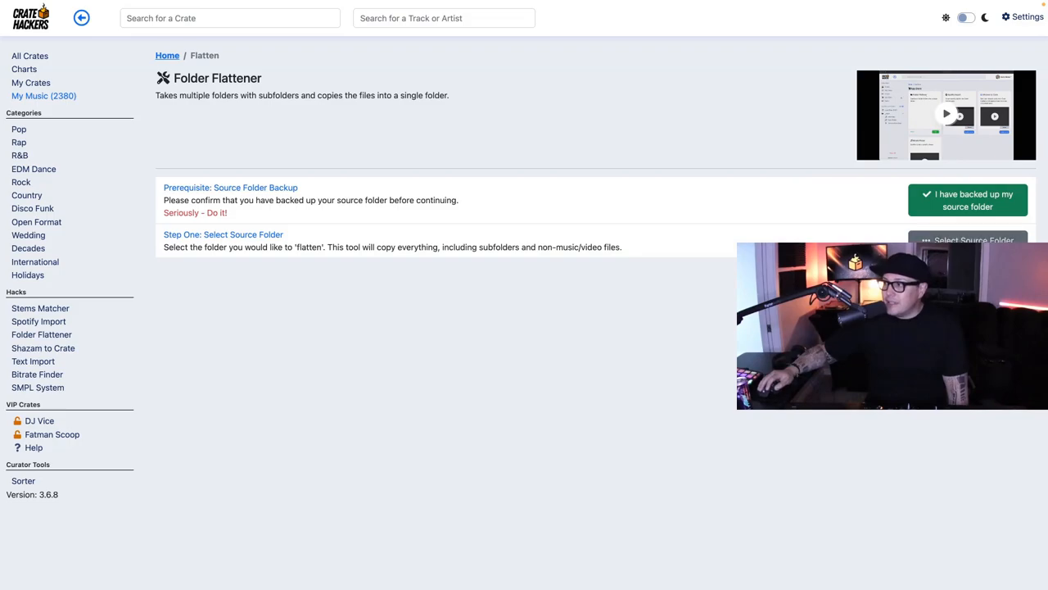
{"action": "left_click", "coordinate": [969, 239]}
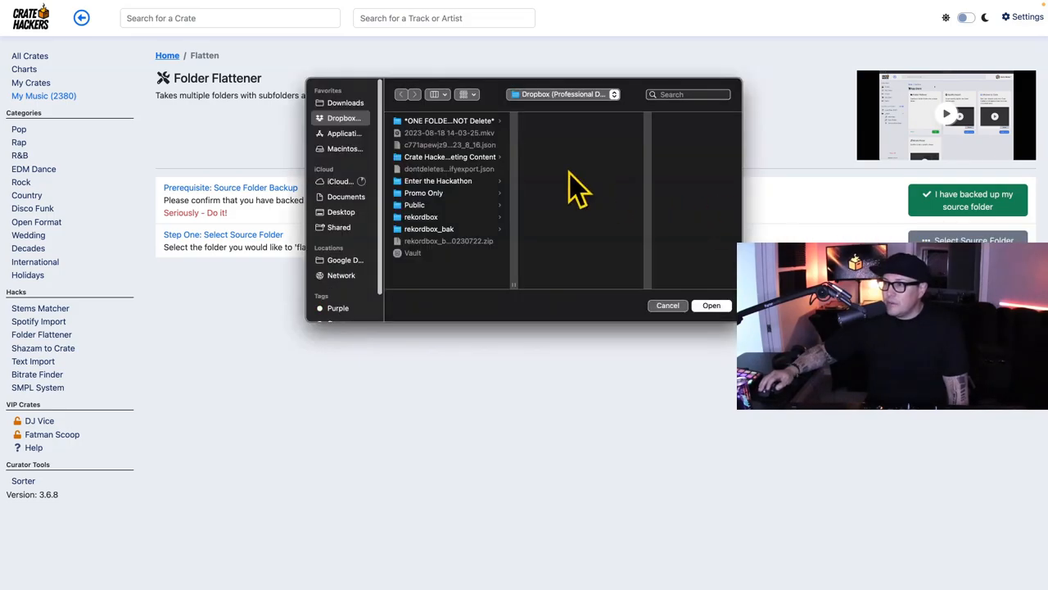
{"action": "left_click", "coordinate": [711, 306]}
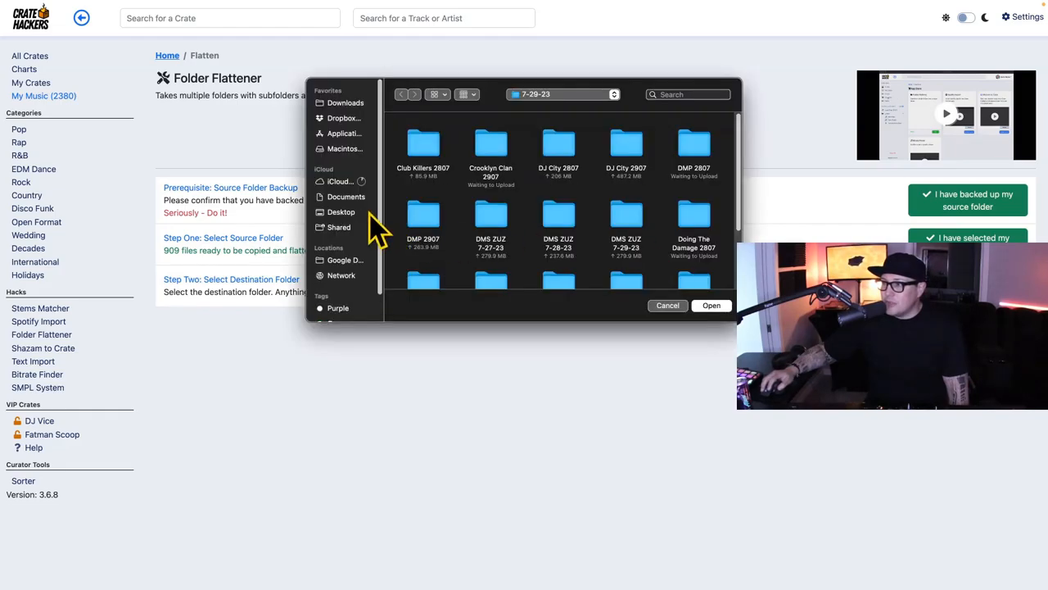
{"action": "left_click", "coordinate": [711, 306]}
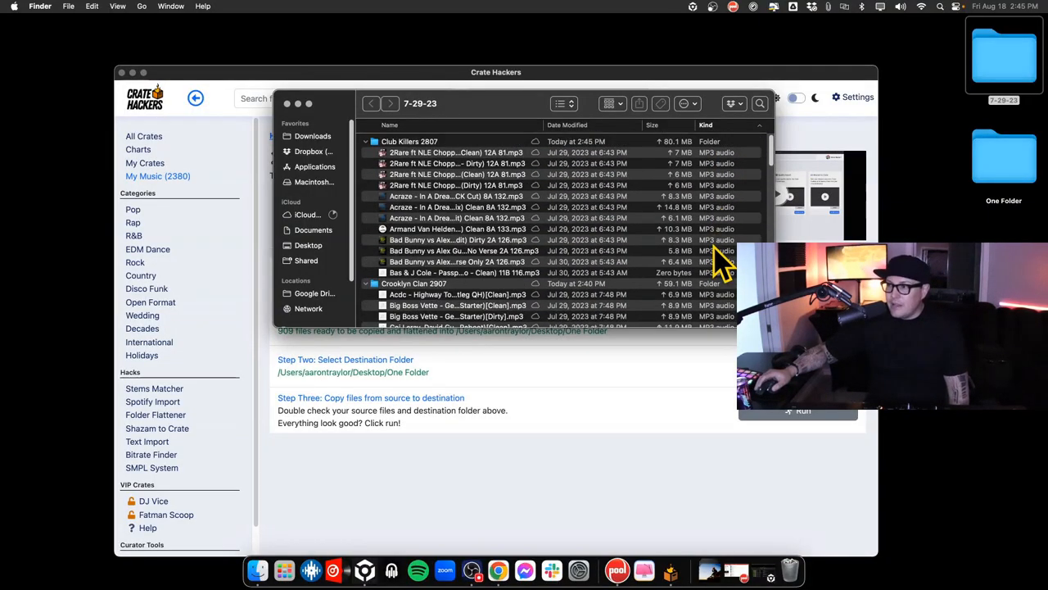
{"action": "mouse_move", "coordinate": [291, 113]}
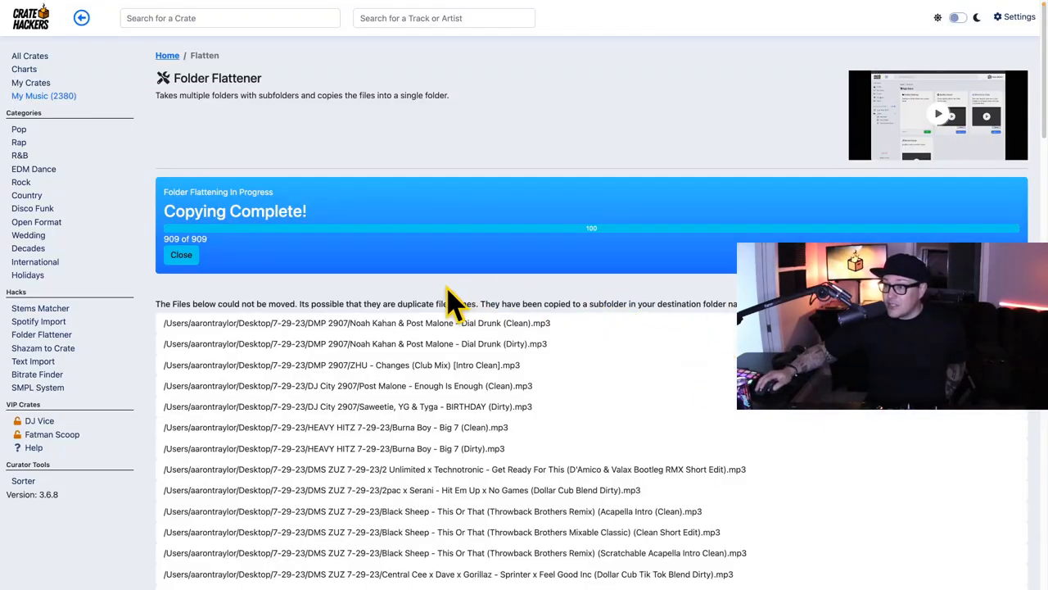
Review the duplicate files sent to _review after copying completes at 909 of 909.
{"action": "scroll", "scroll_direction": "down", "scroll_amount": 3}
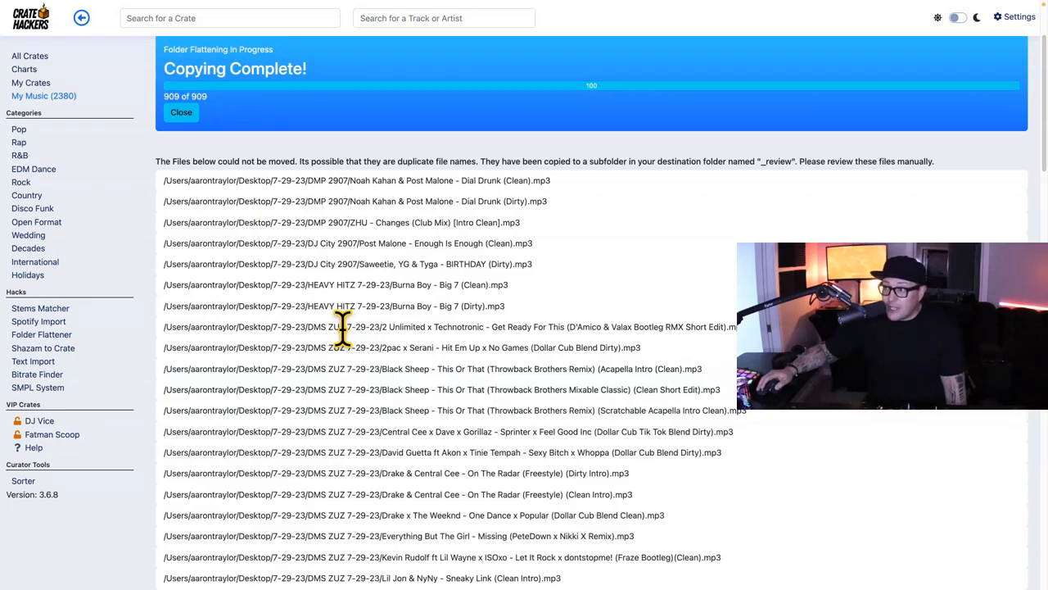
{"action": "mouse_move", "coordinate": [706, 211]}
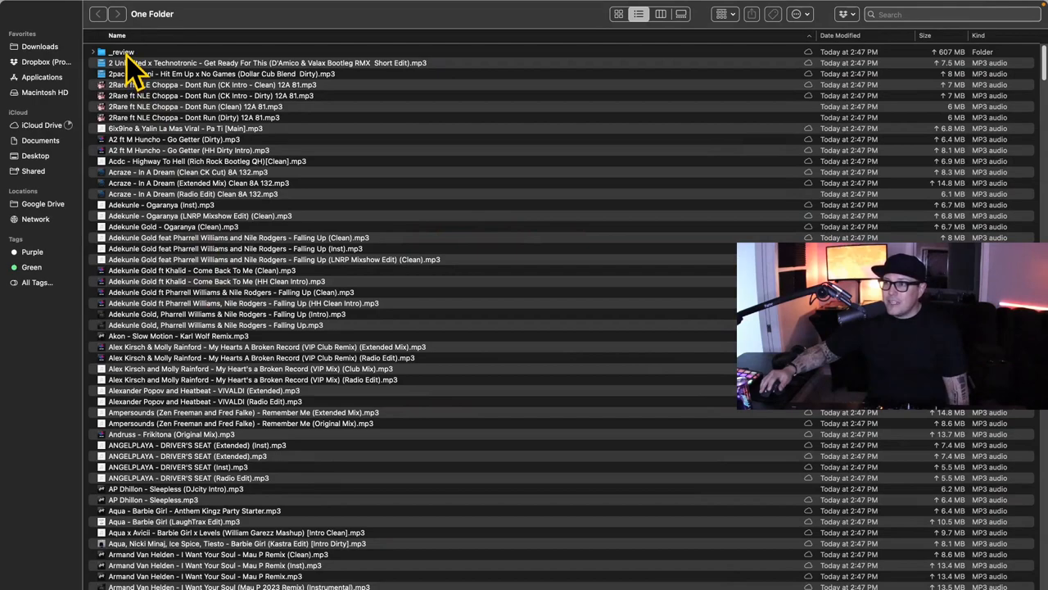
Open the _review subfolder inside One Folder and look through its duplicate tracks.
{"action": "double_click", "coordinate": [121, 51]}
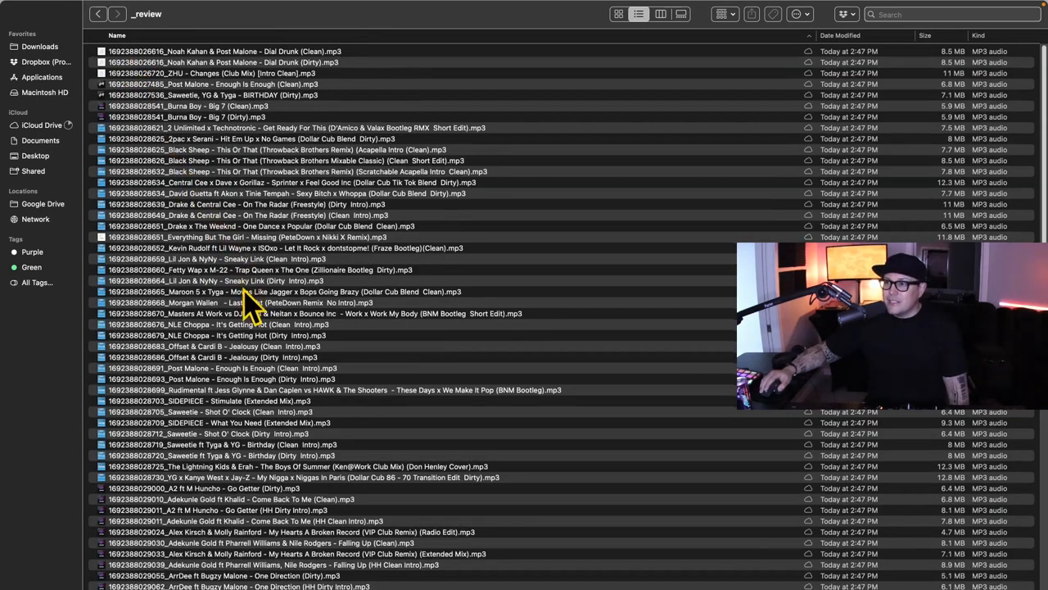
{"action": "scroll", "scroll_direction": "down", "scroll_amount": 3}
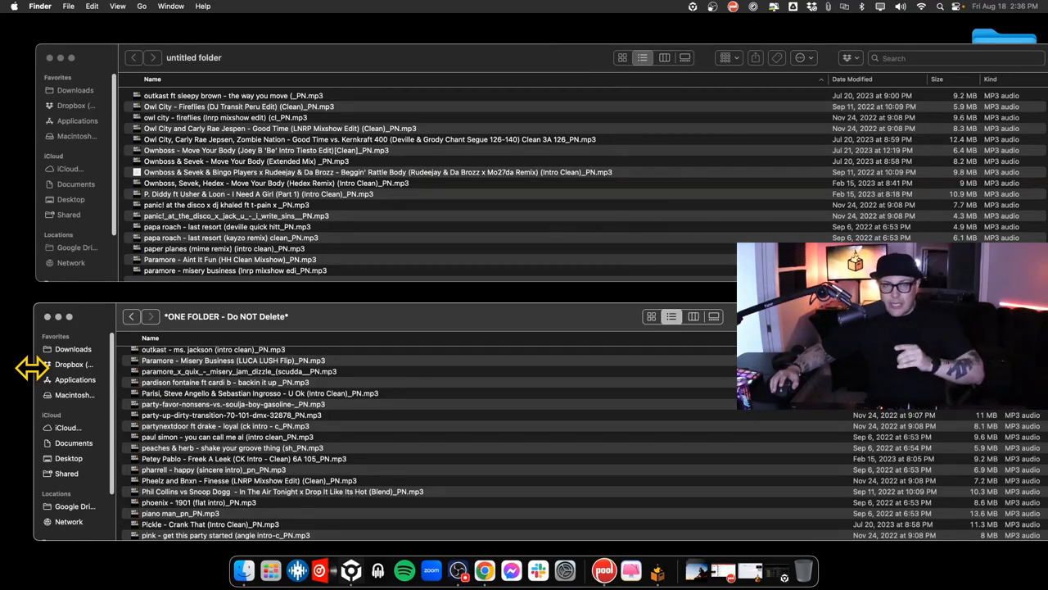
Switch to rekordbox and bring up the File menu's Import choices for the collection.
{"action": "left_click", "coordinate": [82, 7]}
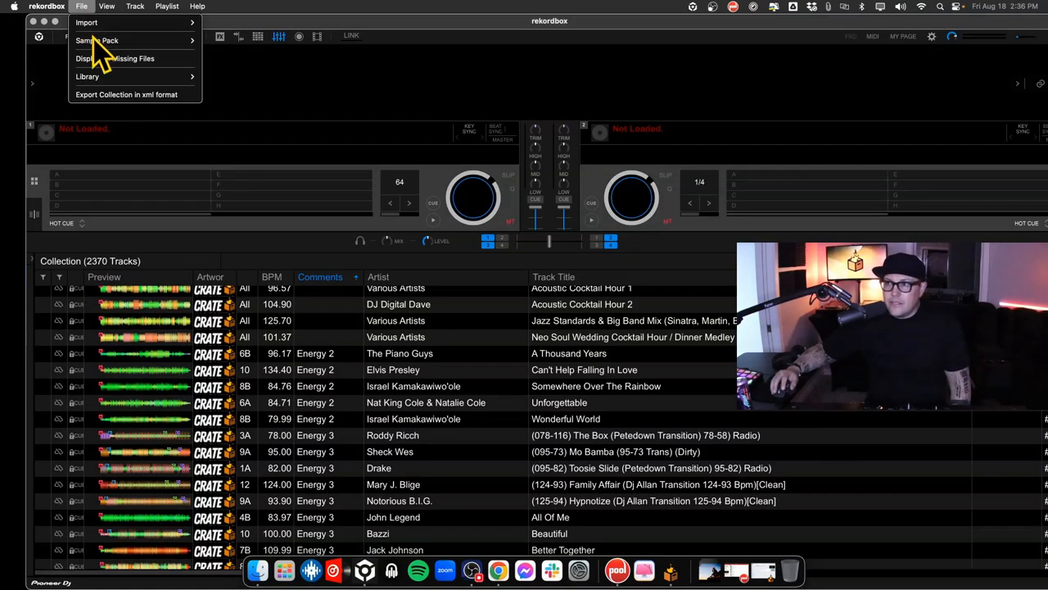
{"action": "left_click", "coordinate": [111, 59]}
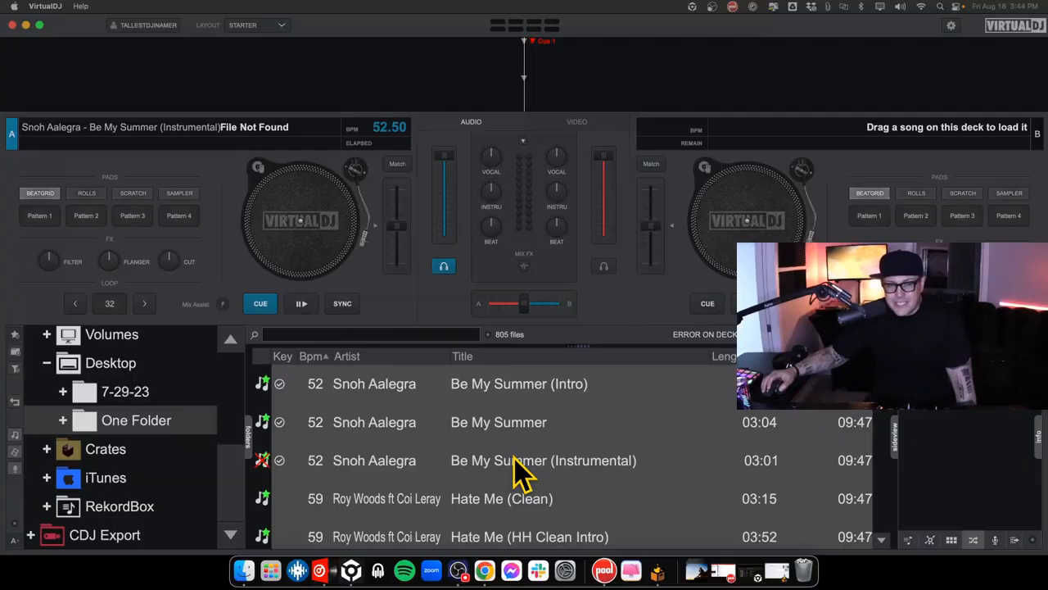
Bring up the context menu on the missing 'Be My Summer (Instrumental)' track for file operations.
{"action": "right_click", "coordinate": [500, 460]}
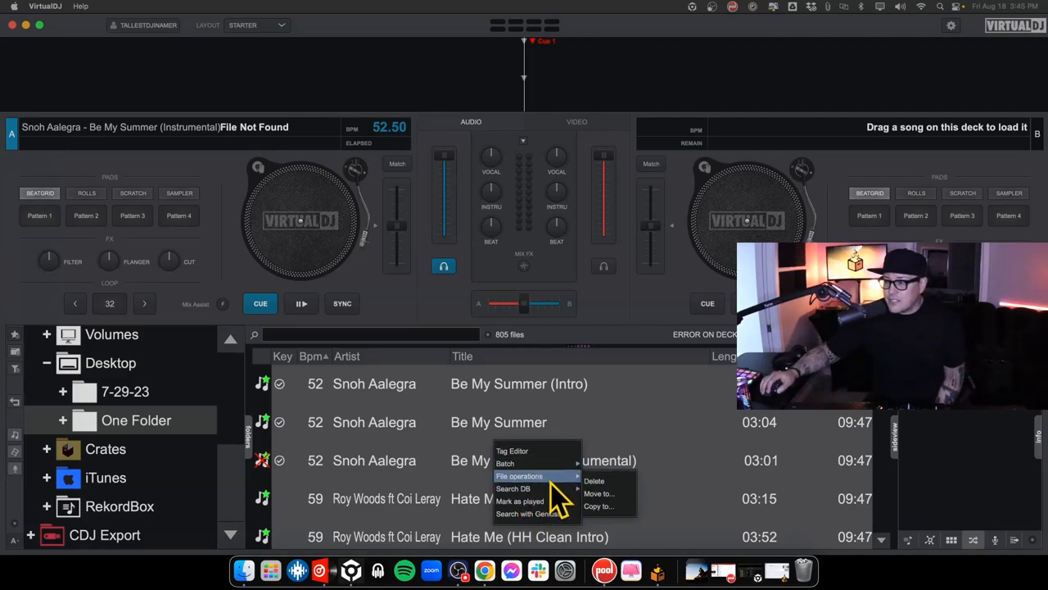
{"action": "mouse_move", "coordinate": [599, 505]}
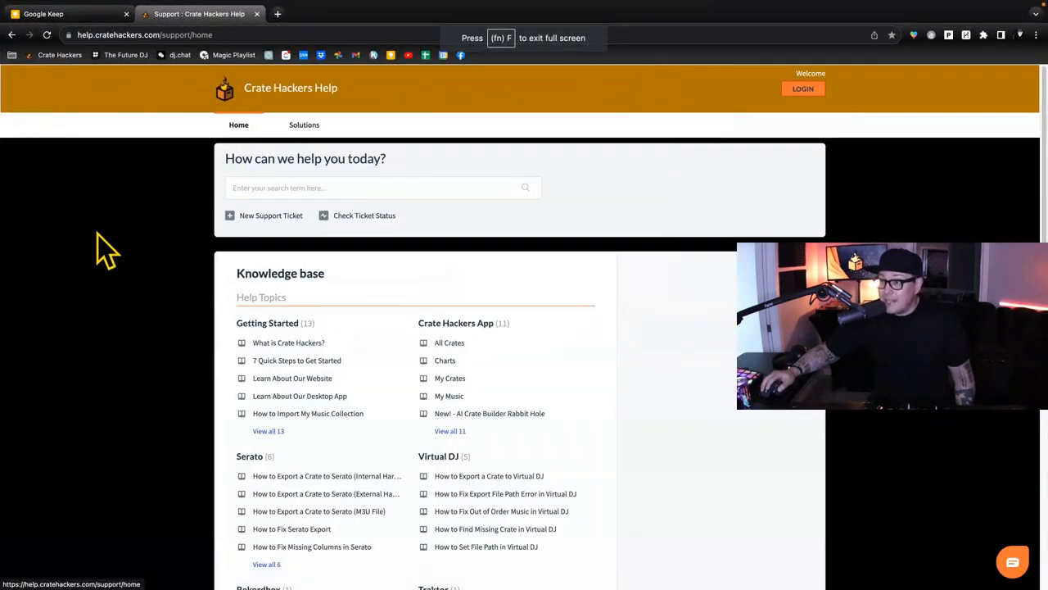
{"action": "mouse_move", "coordinate": [111, 282]}
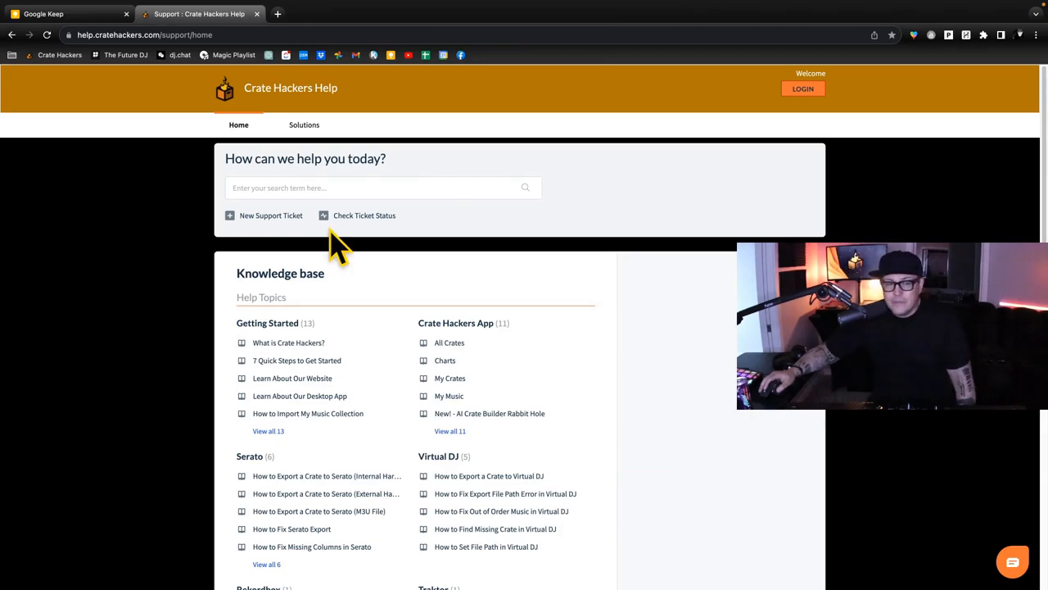
{"action": "scroll", "scroll_direction": "down", "scroll_amount": 3}
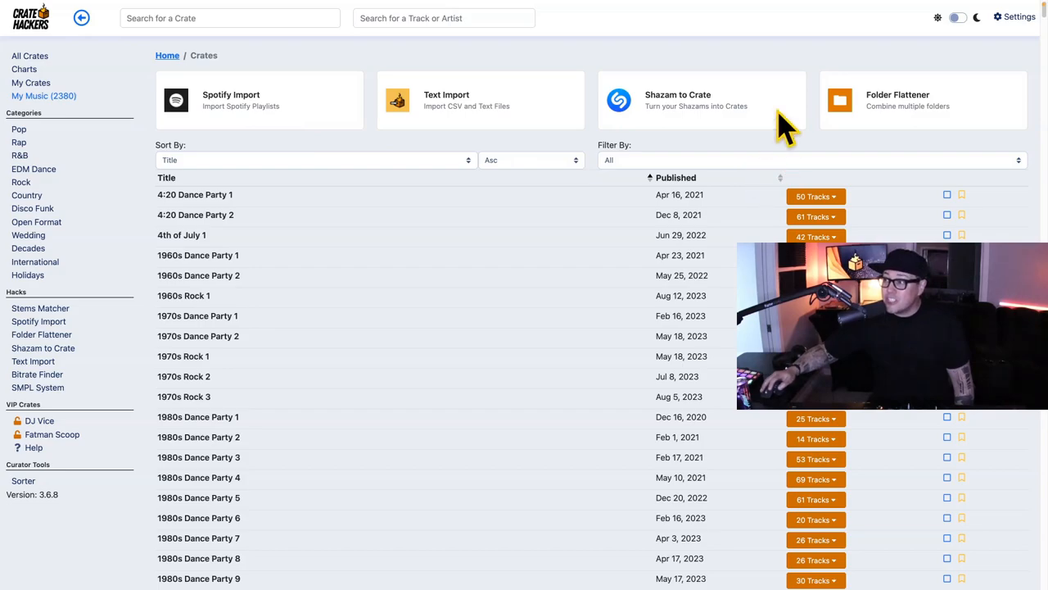
{"action": "mouse_move", "coordinate": [471, 102]}
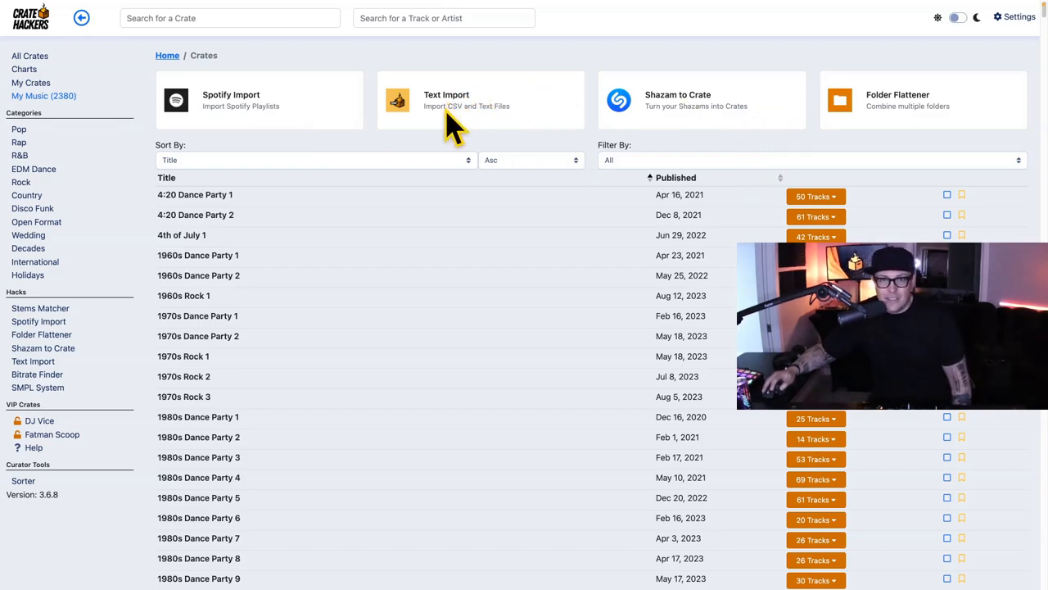
{"action": "mouse_move", "coordinate": [402, 131]}
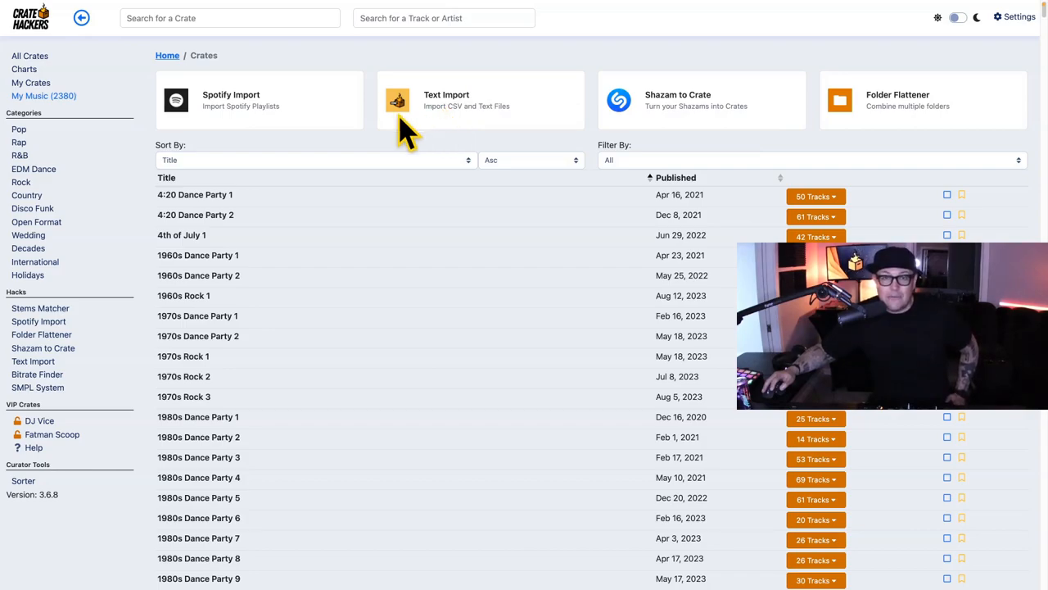
{"action": "scroll", "scroll_direction": "down", "scroll_amount": 3}
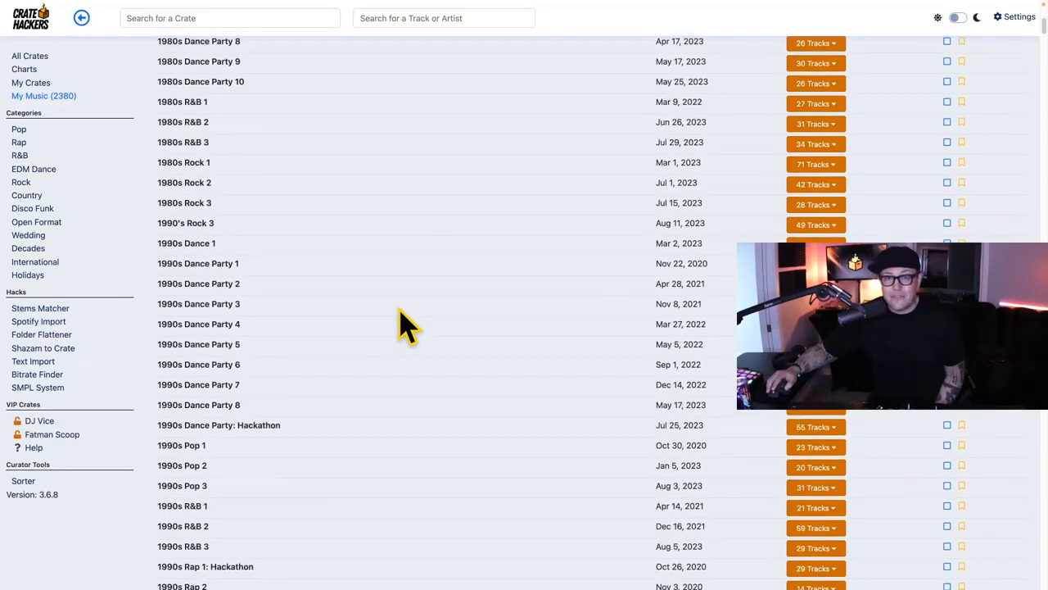
{"action": "scroll", "scroll_direction": "down", "scroll_amount": 3}
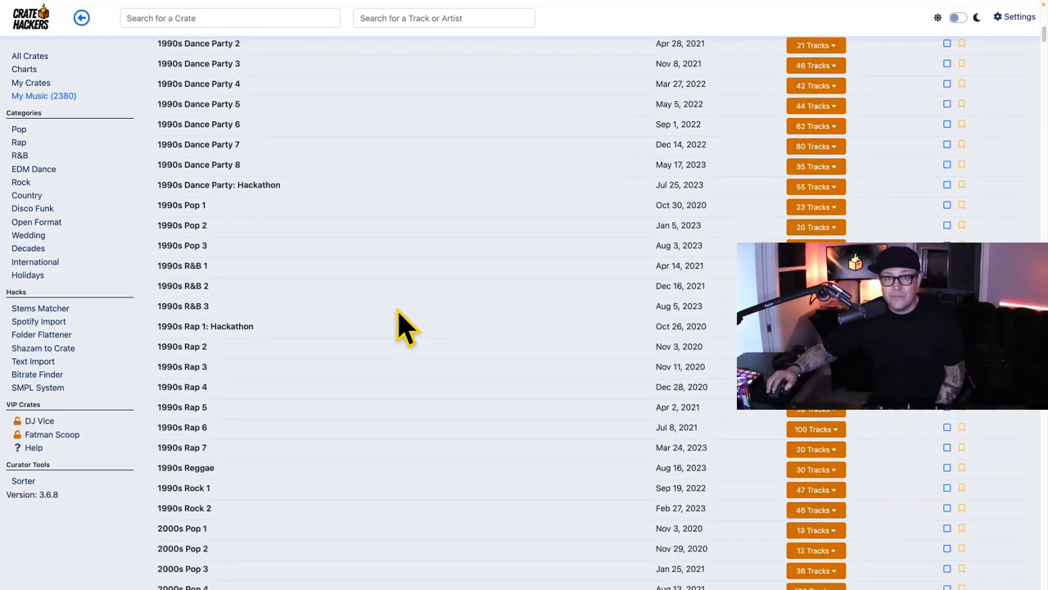
{"action": "scroll", "scroll_direction": "down", "scroll_amount": 3}
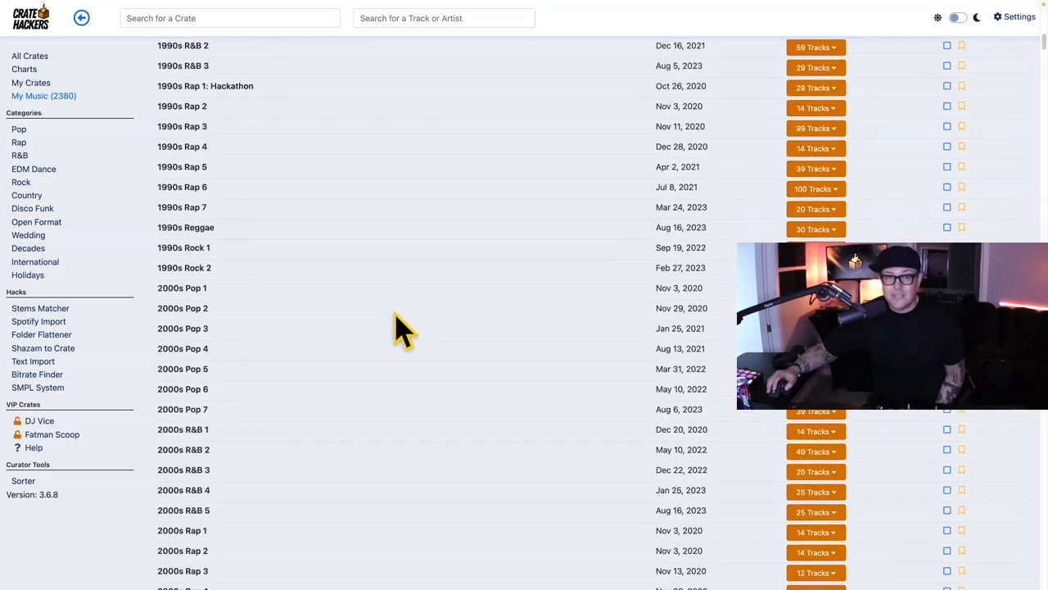